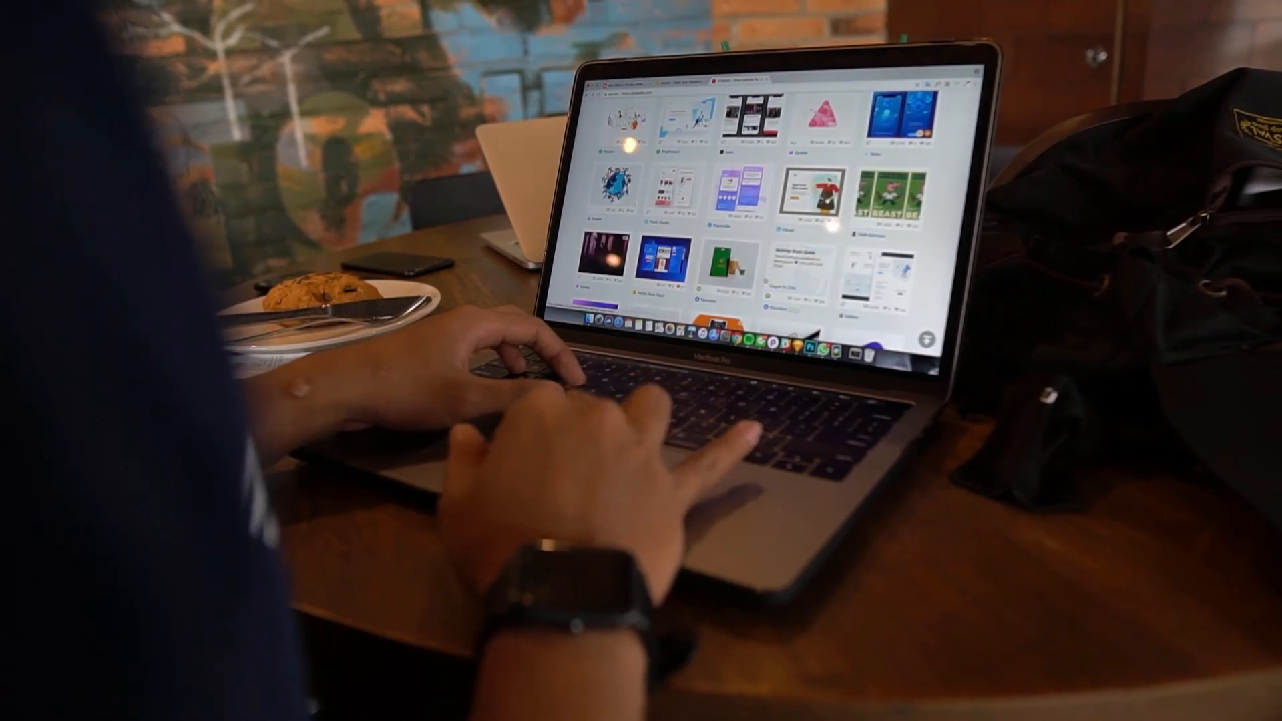
{"action": "scroll", "scroll_direction": "down", "scroll_amount": 3}
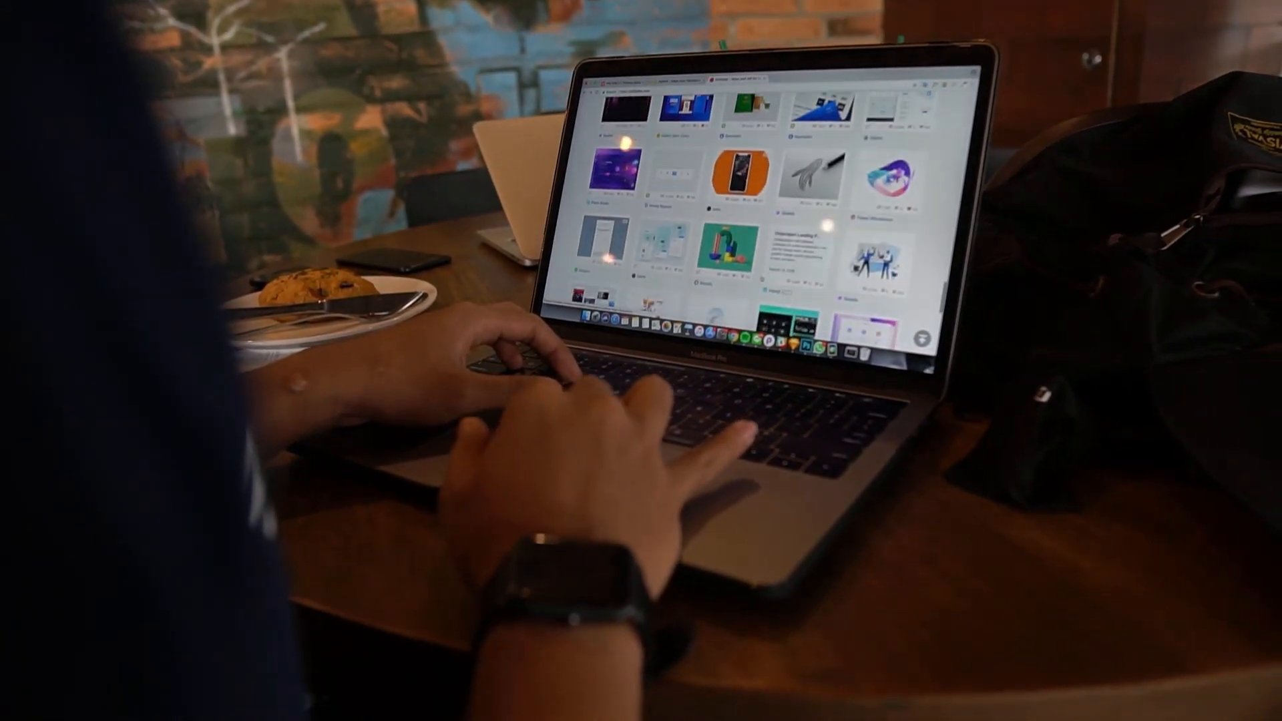